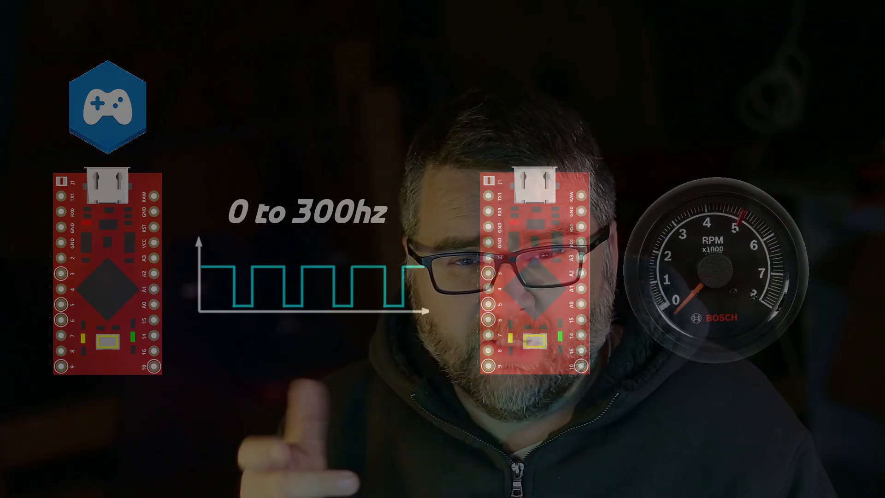
Confirm Custom serial devices is enabled in Add/remove features, then go to the Custom serial devices page
left_click(36, 378)
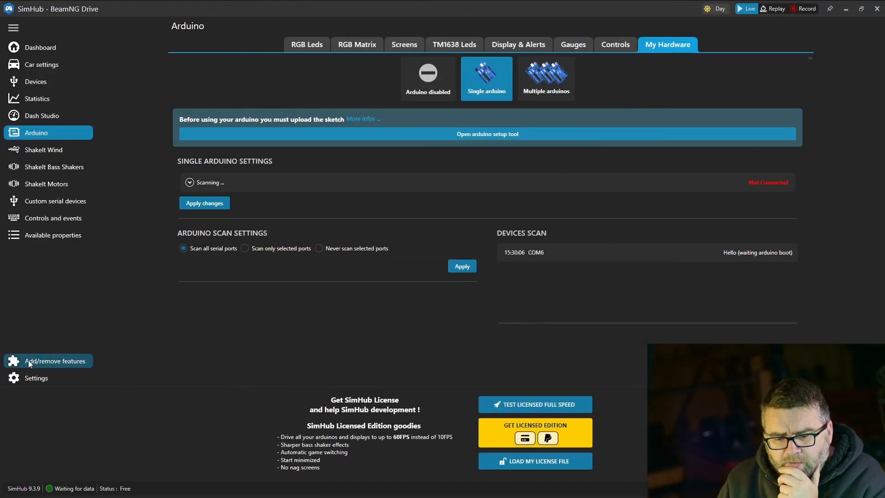
left_click(56, 360)
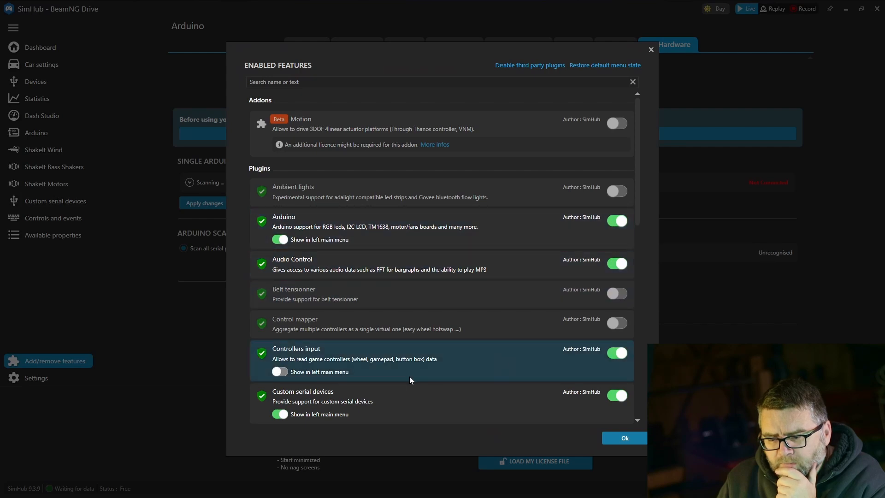
scroll("down", 3)
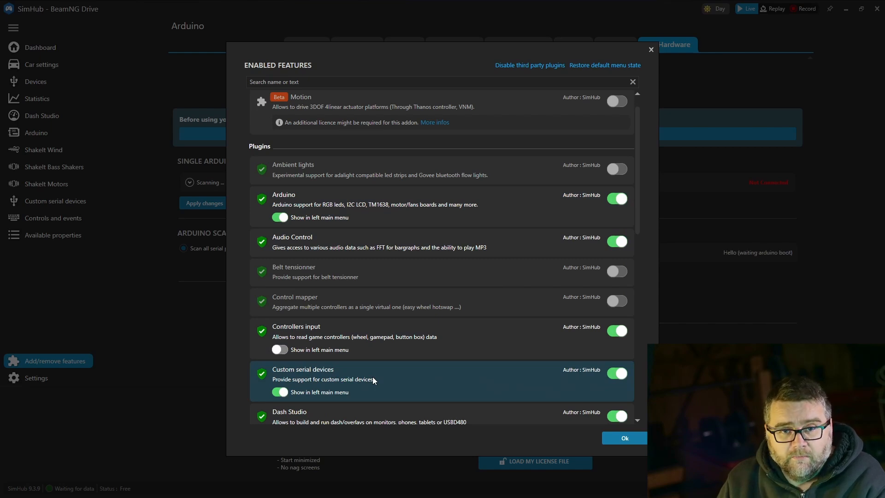
left_click(624, 437)
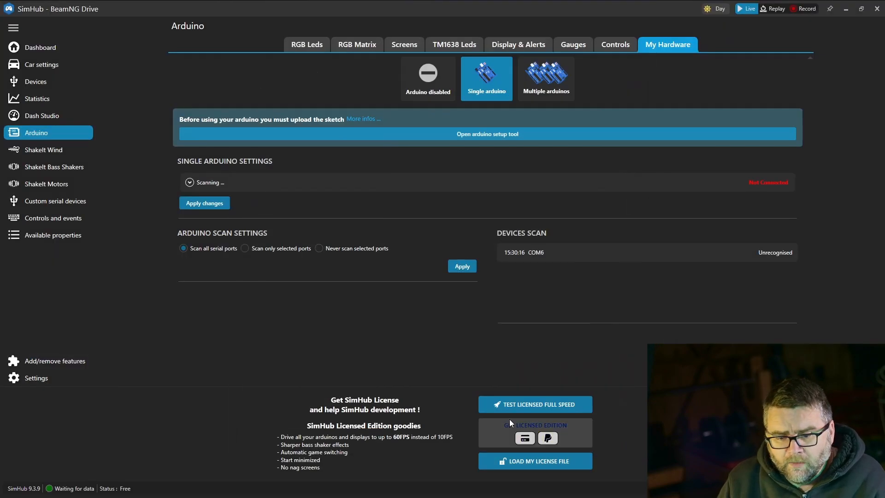
left_click(56, 200)
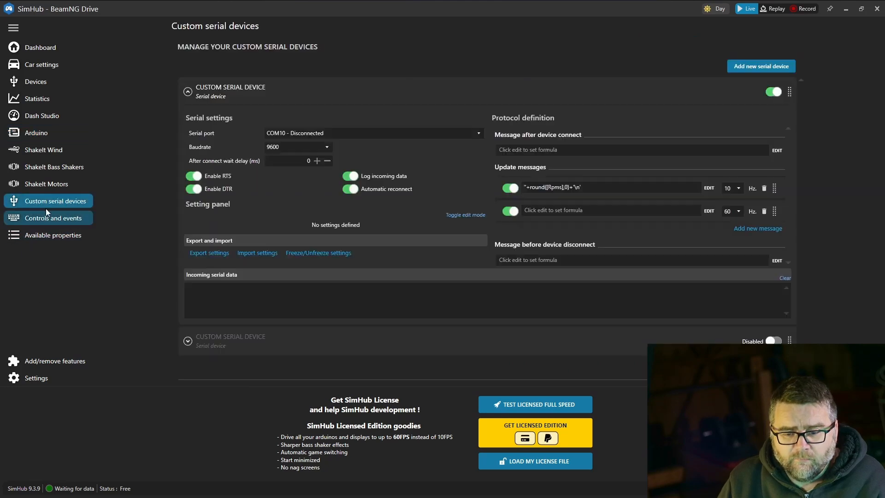
mouse_move(82, 208)
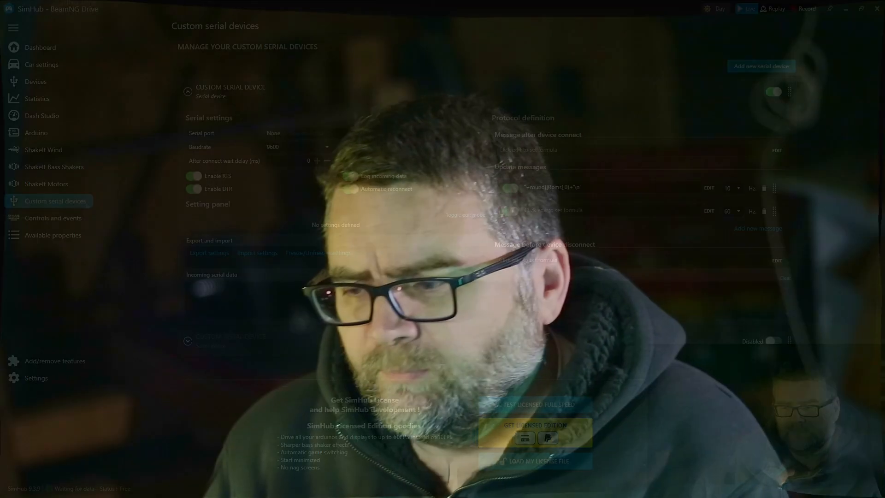
left_click(372, 133)
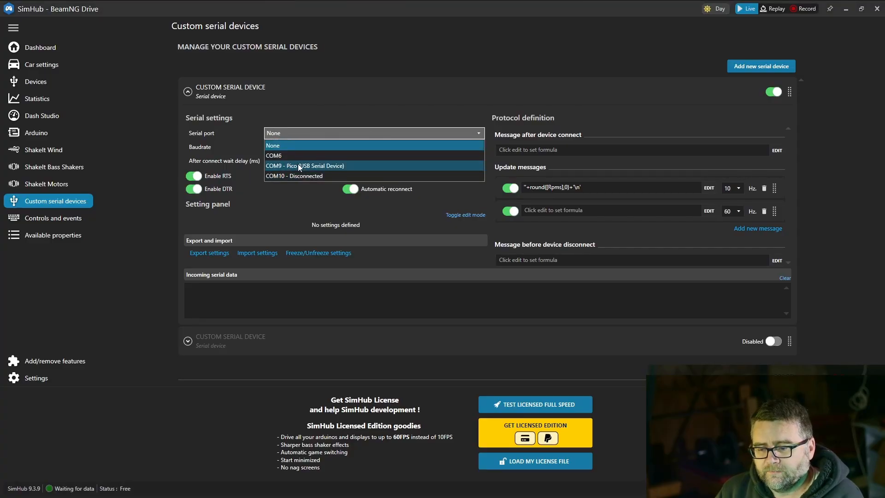
mouse_move(281, 167)
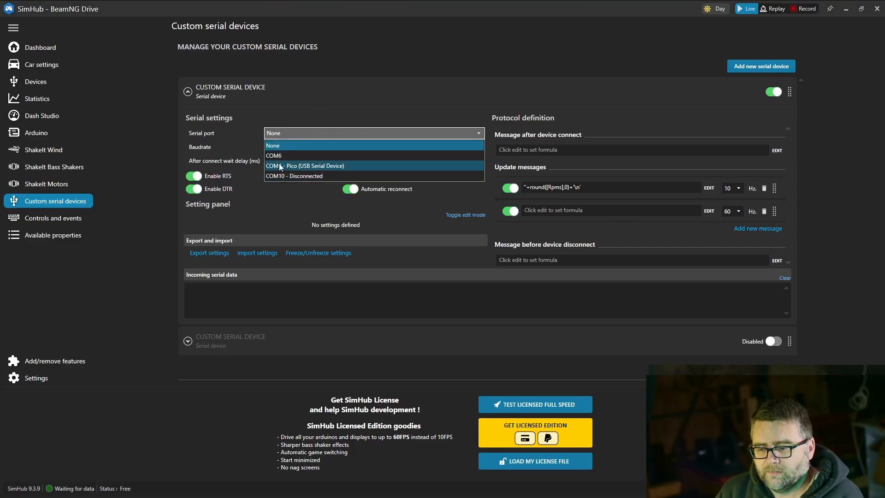
Select COM9 - Pico (USB Serial Device) as the serial port, then return to the Dashboard
left_click(305, 165)
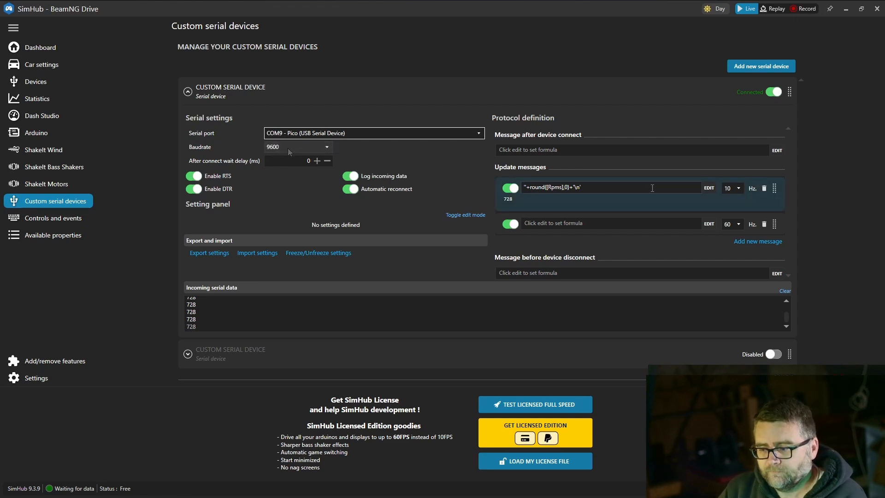
mouse_move(476, 178)
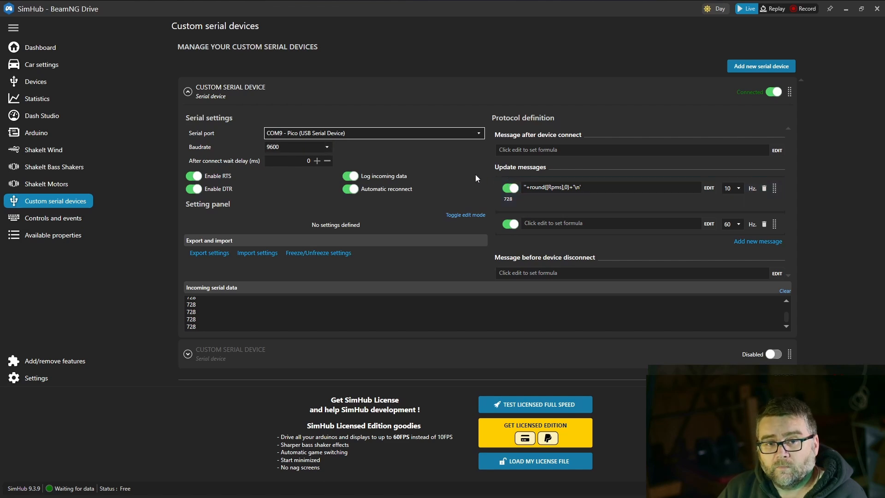
mouse_move(457, 170)
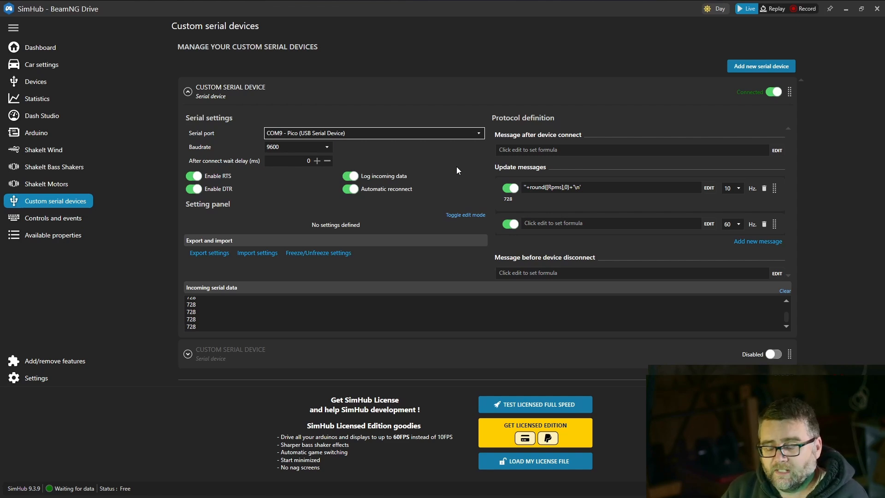
left_click(40, 47)
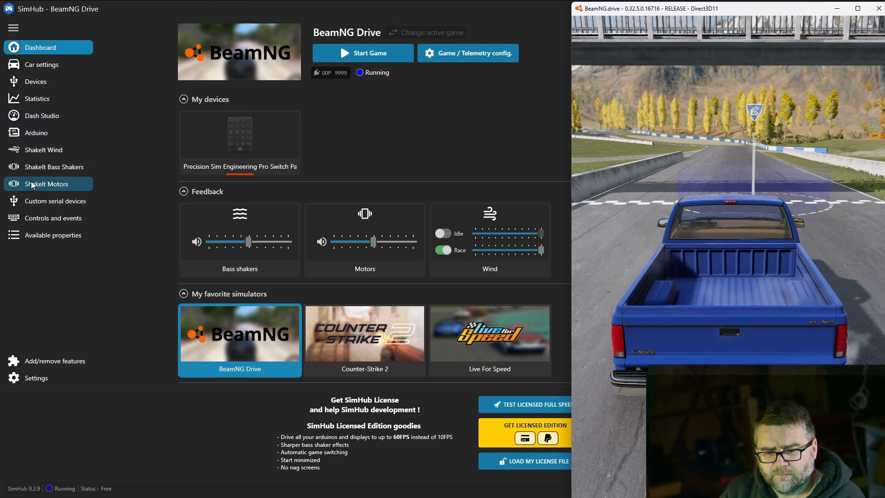
left_click(56, 200)
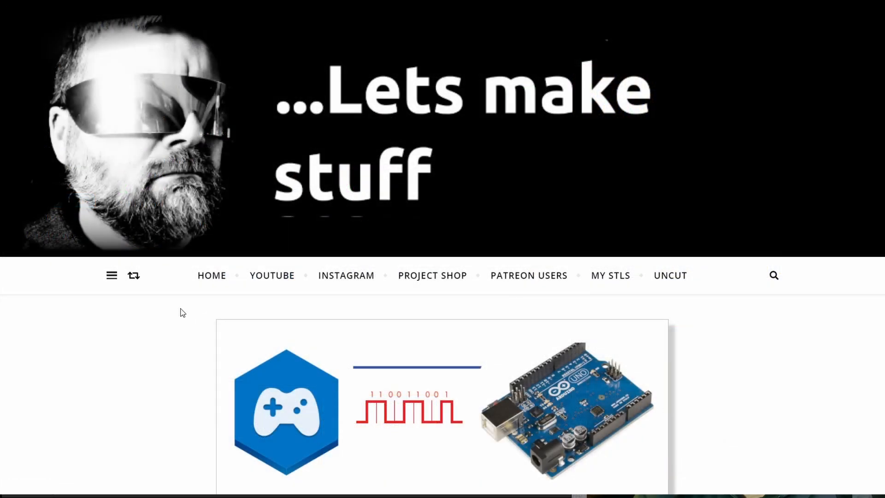
Scroll the article down to Step 1: Set Up Your Arduino and Step 2: Configure SimHub
scroll("down", 3)
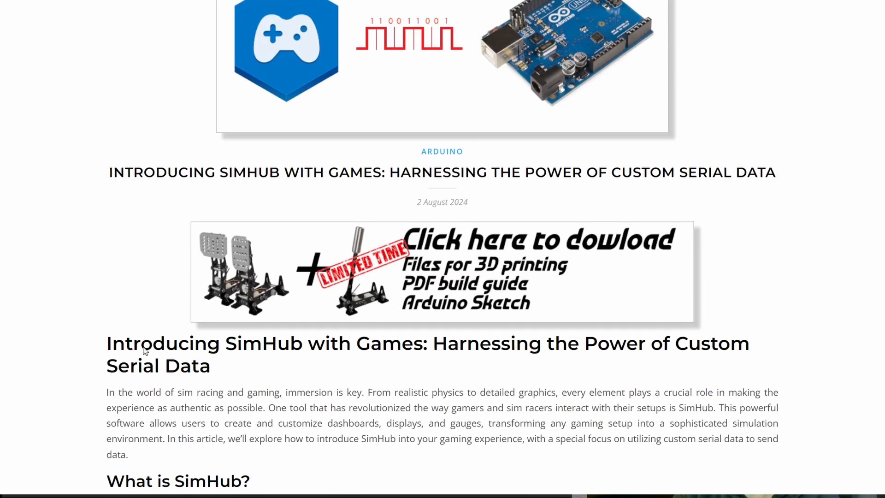
scroll("down", 3)
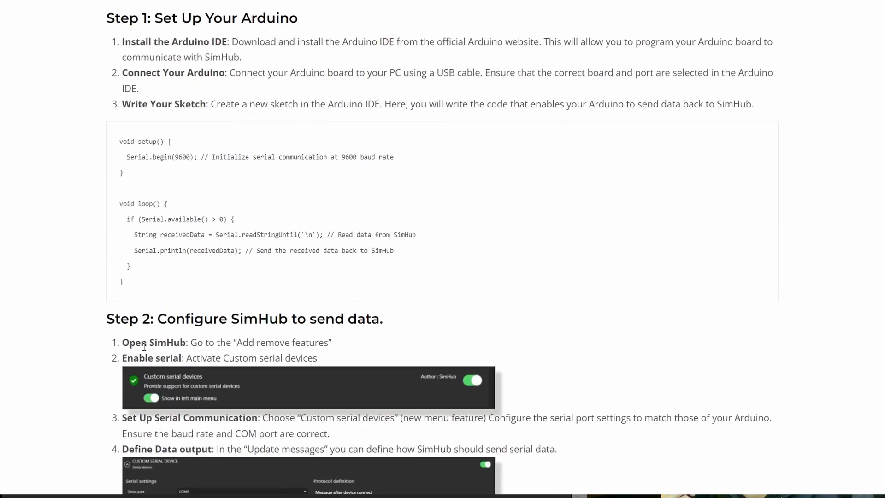
scroll("down", 3)
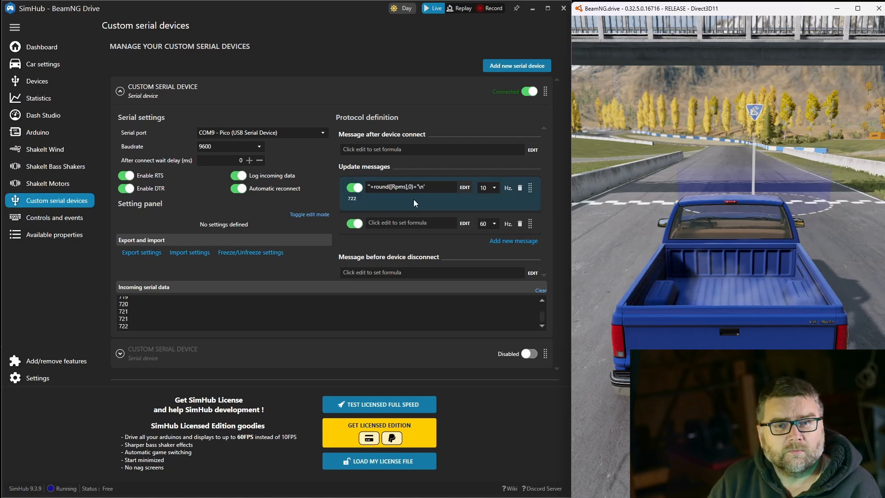
Bring up the update message formula editor showing the rounded RPM formula with live result 725
left_click(464, 188)
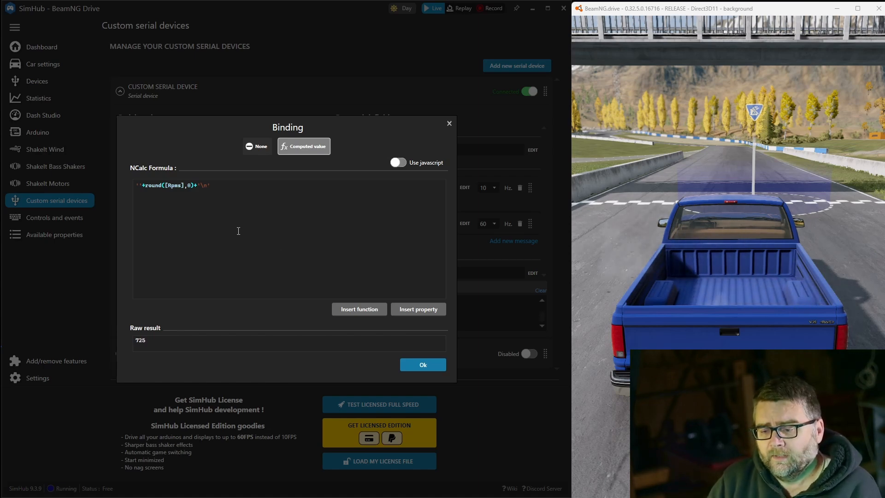
left_click(417, 309)
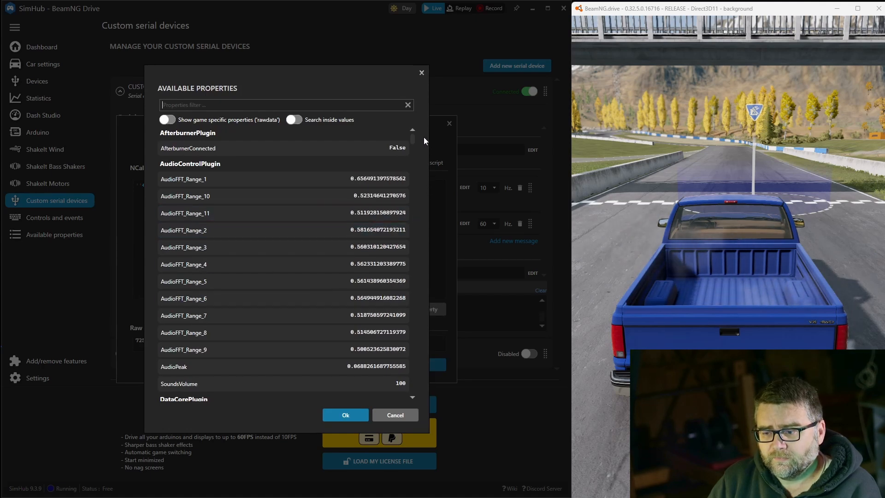
scroll("down", 3)
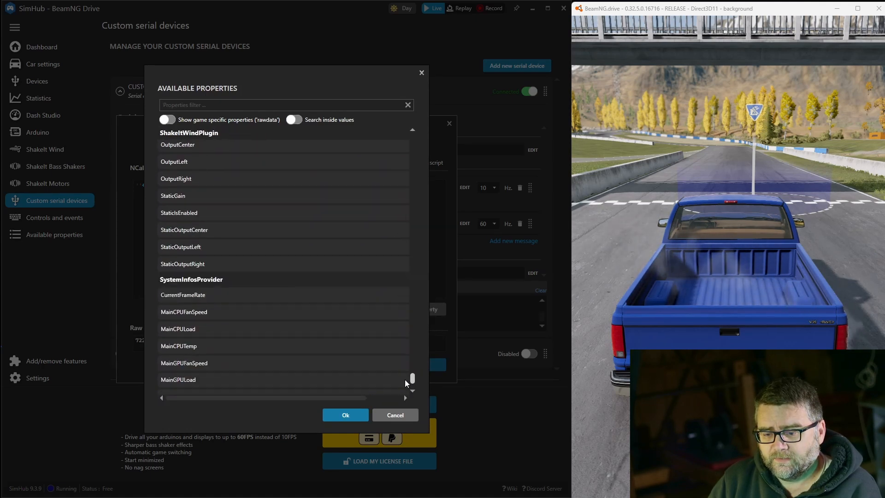
scroll("up", 3)
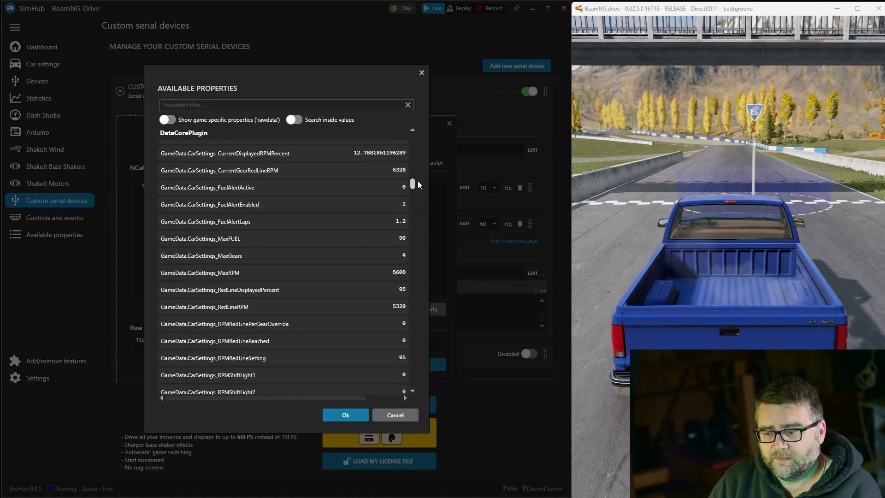
scroll("up", 3)
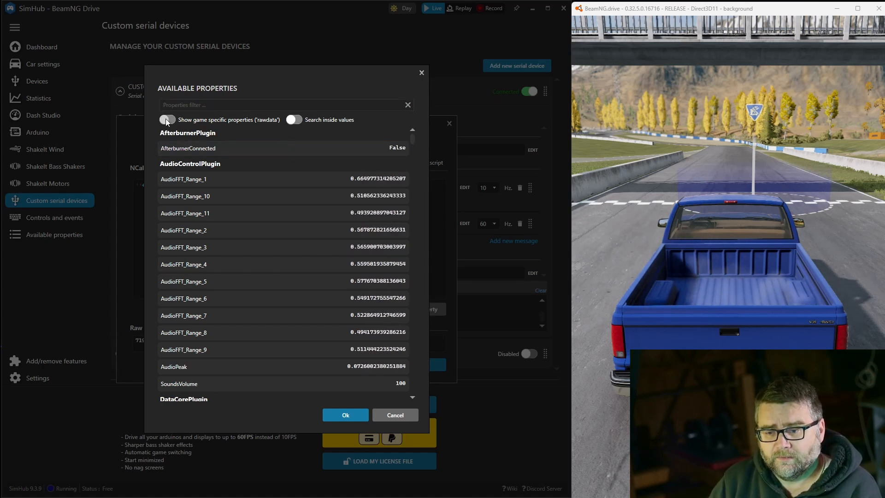
Enable 'Show game specific properties (rawdata)' and look through the BeamNG GameRawData entries
left_click(167, 119)
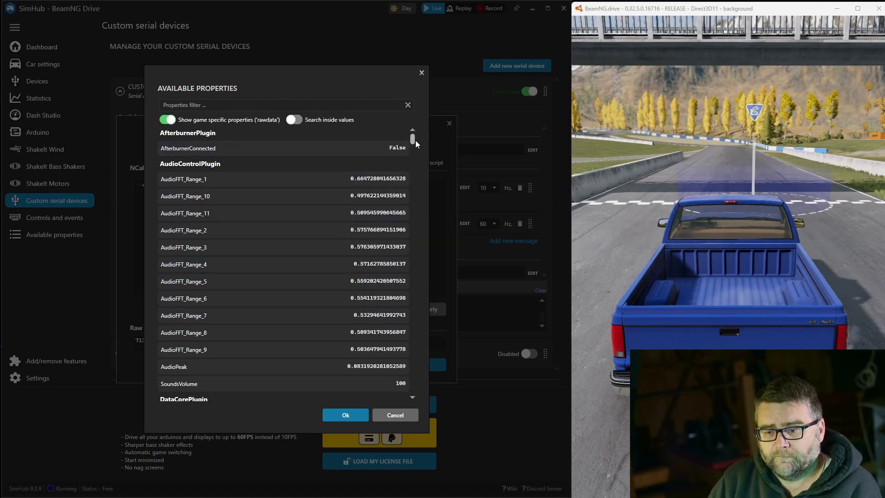
scroll("down", 3)
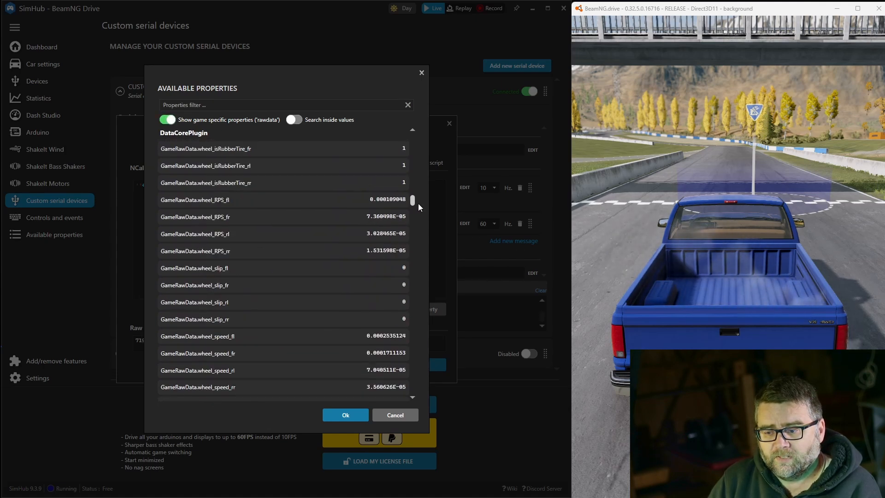
scroll("up", 3)
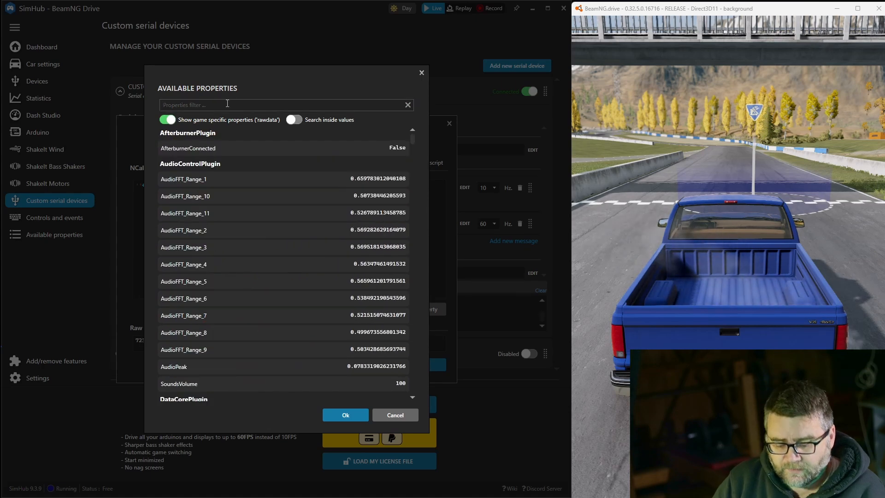
Filter properties for rpm and speed to build '[SpeedKmh]+','+round([Rpms],0)+'\n''
type("rp")
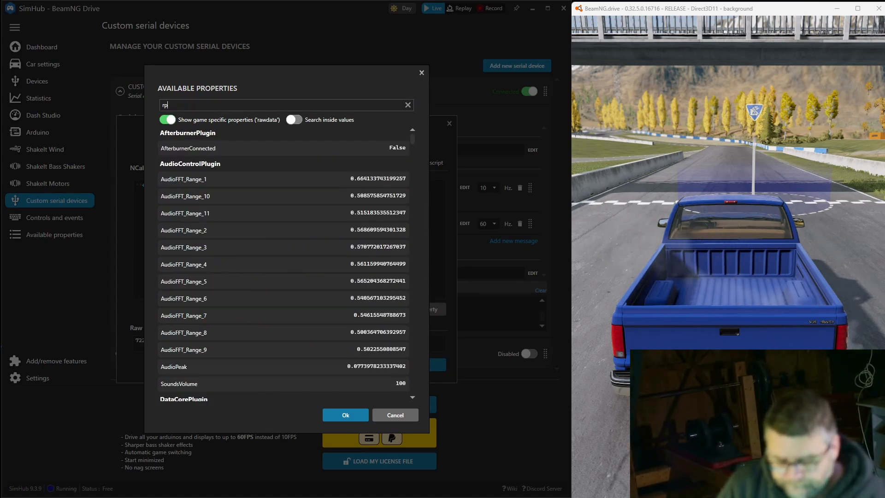
type("m")
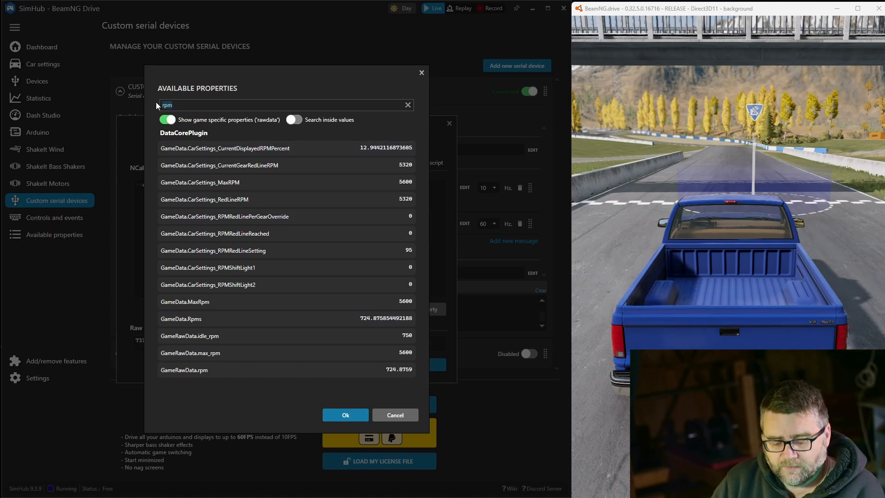
type("spp")
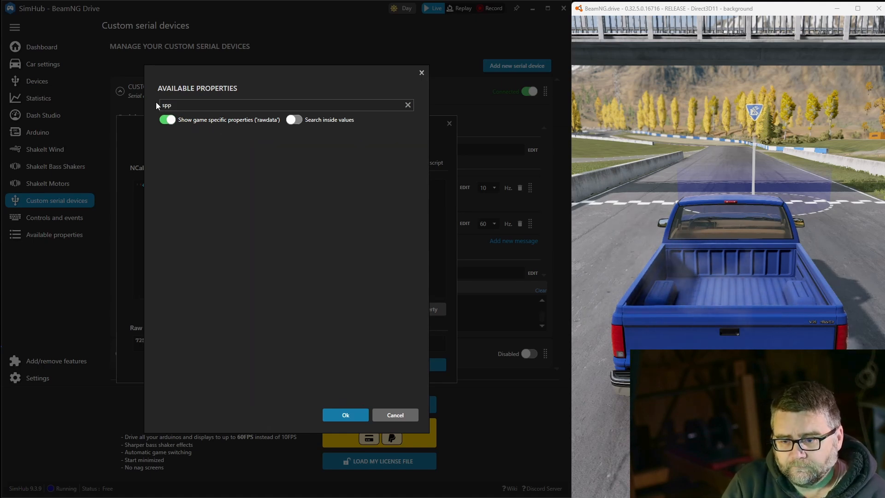
type("speed")
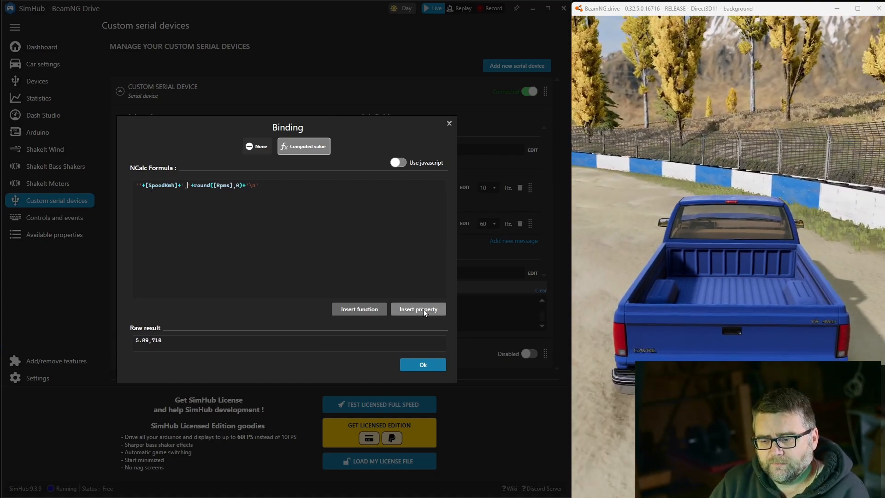
left_click(419, 308)
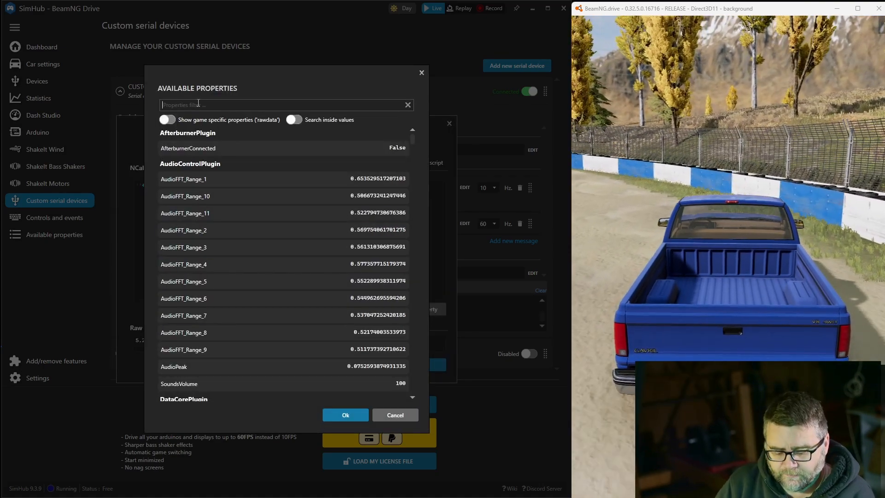
type("spp")
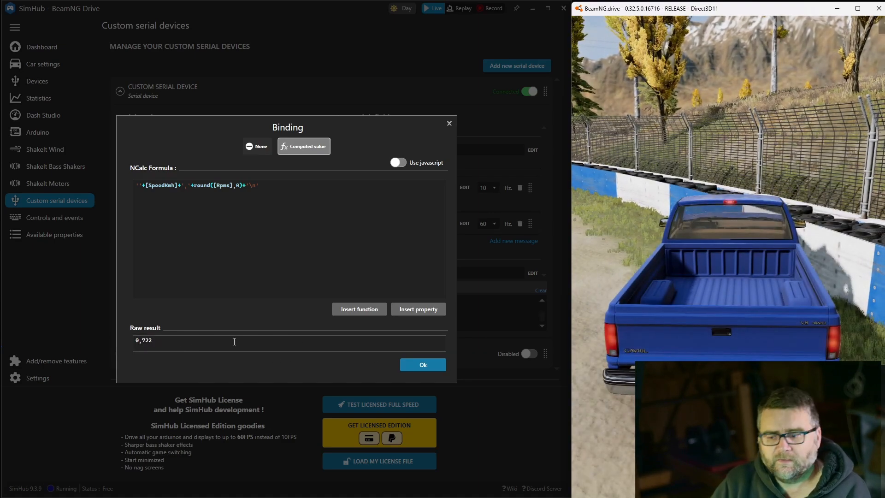
Accept the speed-and-RPM formula with Ok, reopen it, and browse the Insert function NCalc list
left_click(422, 364)
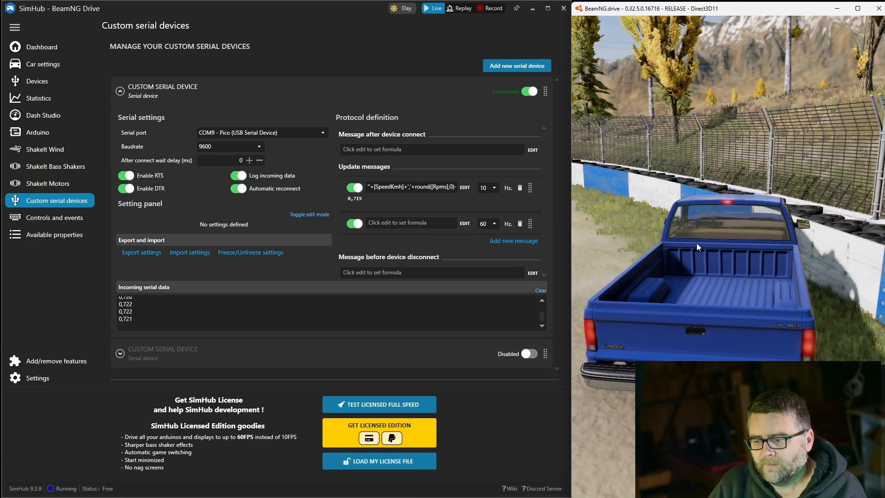
left_click(464, 187)
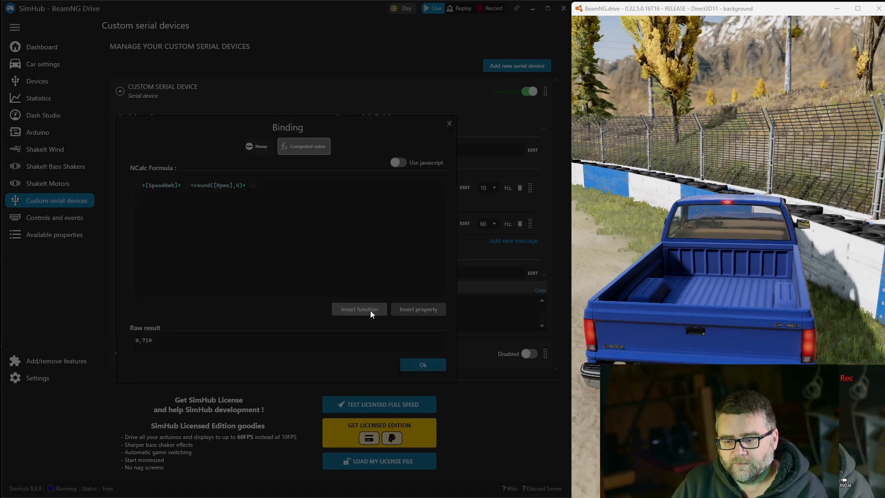
left_click(359, 309)
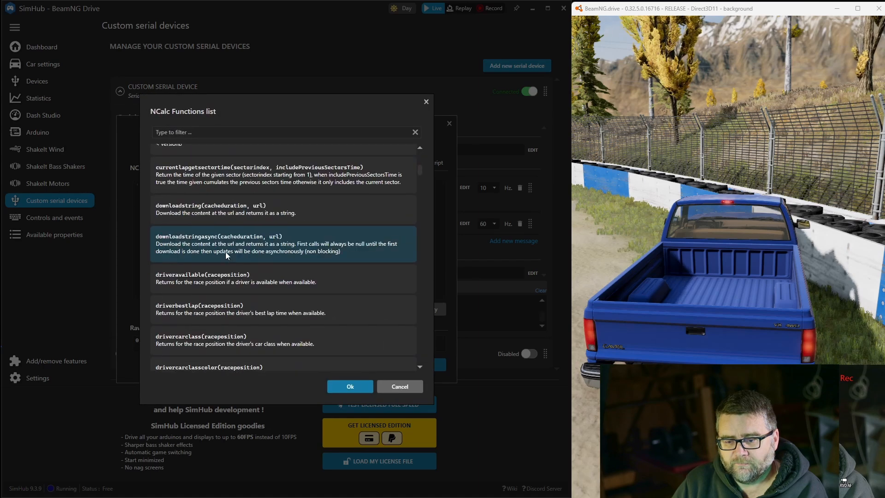
scroll("down", 3)
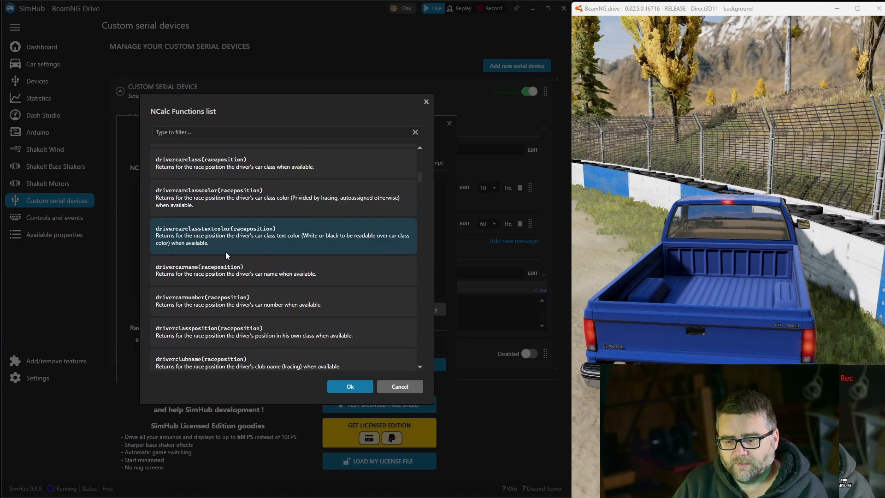